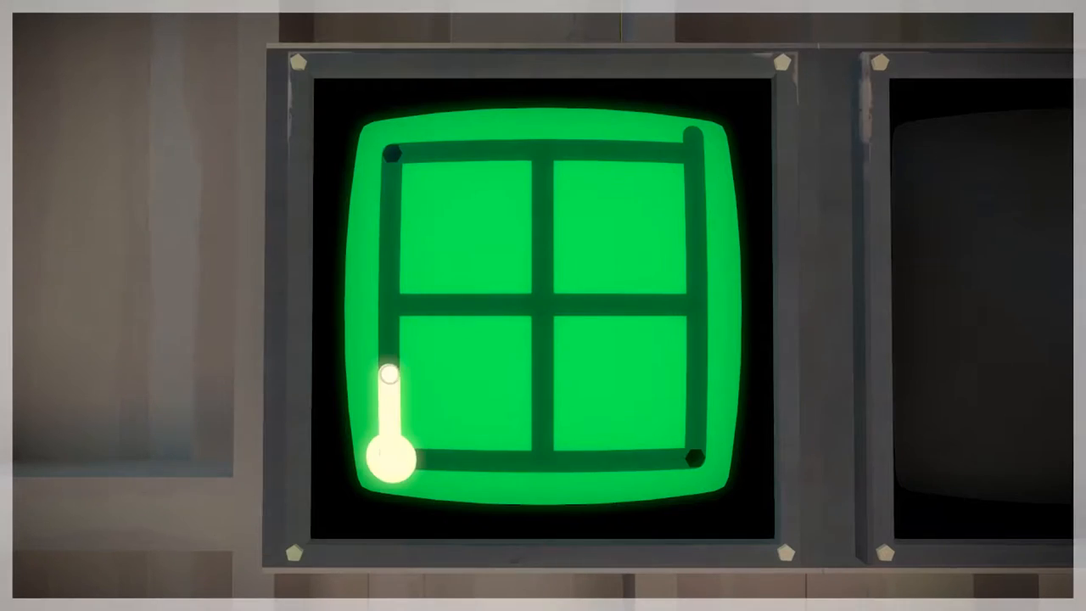
Trace the line from the start circle around the green 2×2 grid to the exit
drag(383, 455, 696, 179)
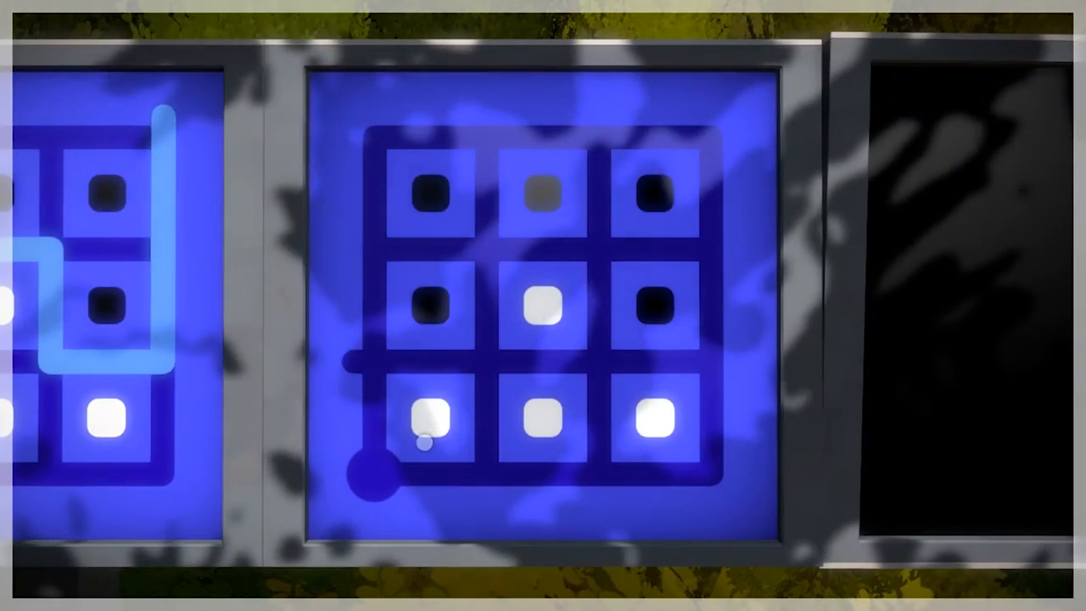
Trace separating lines on the 3×3 and larger 4×4 blue panels, retrying the larger one
drag(428, 433, 365, 479)
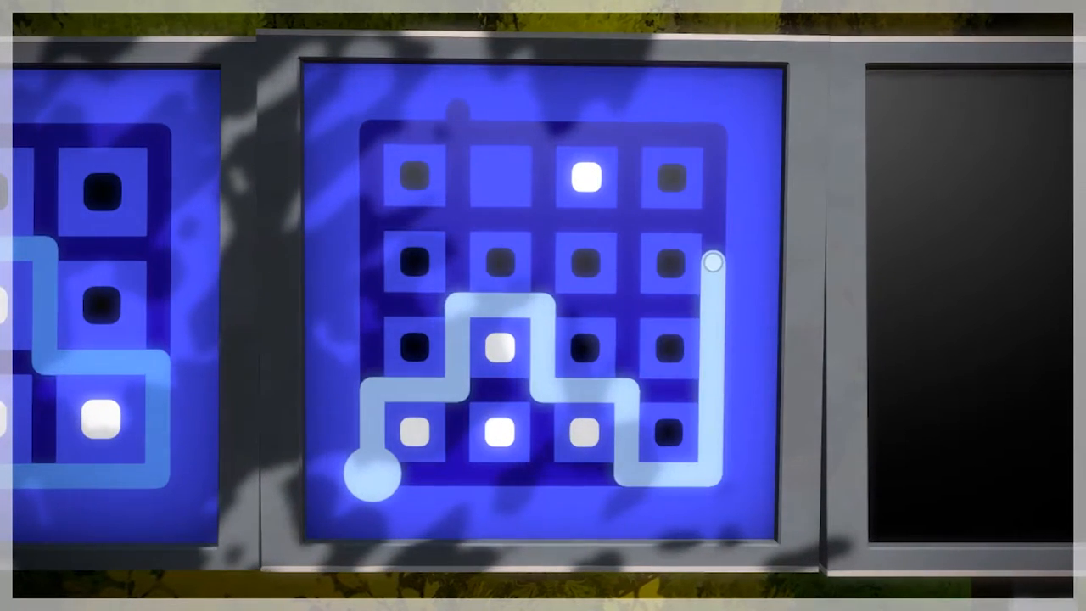
drag(712, 263, 455, 111)
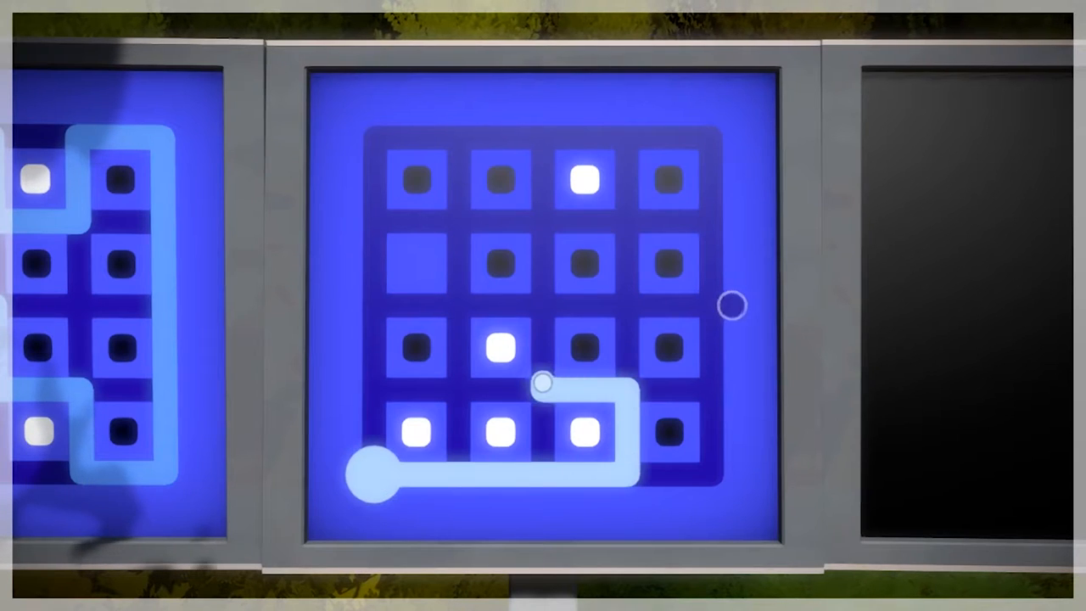
drag(543, 383, 721, 306)
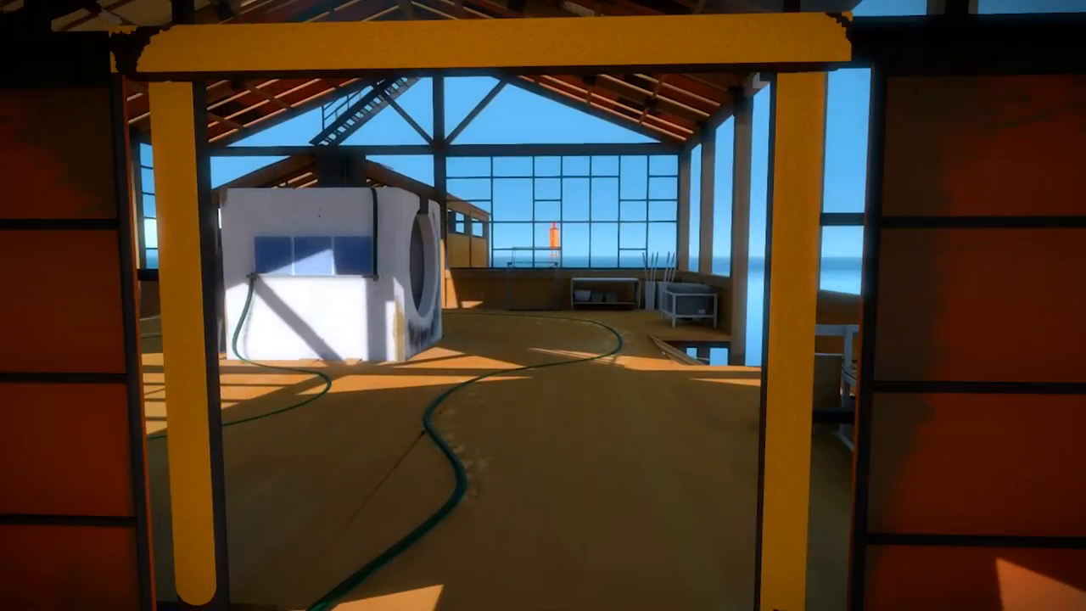
mouse_move(543, 305)
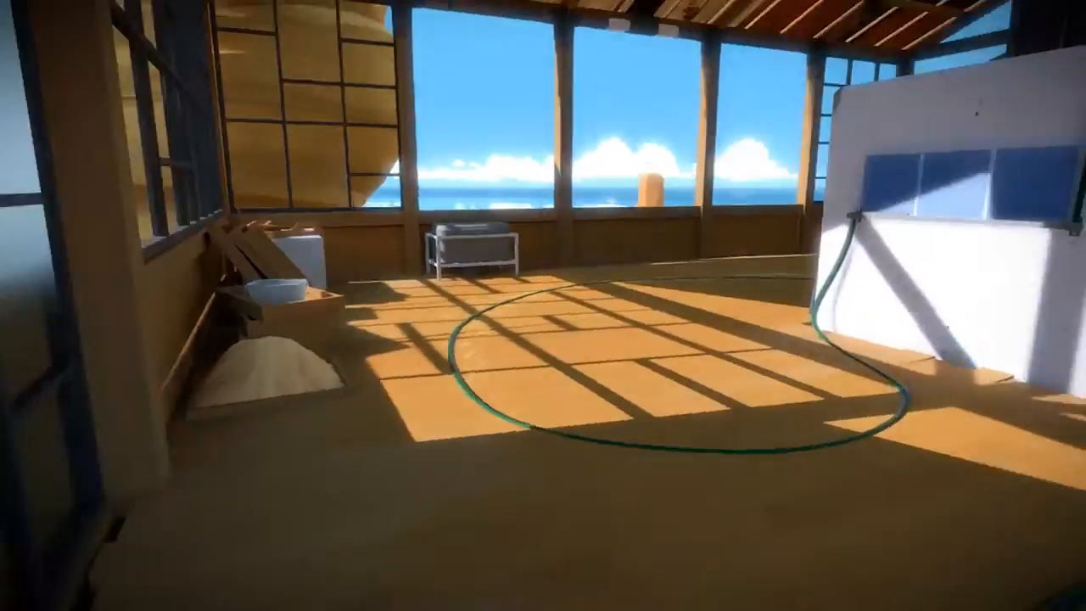
mouse_move(543, 306)
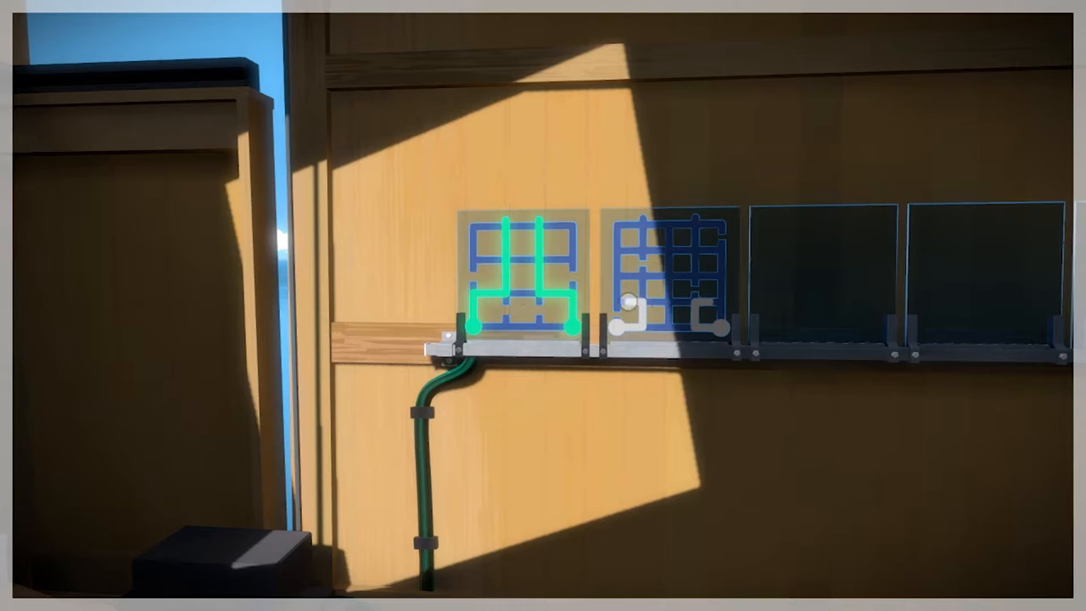
Begin tracing the second small grid puzzle on the hall wall
click(625, 306)
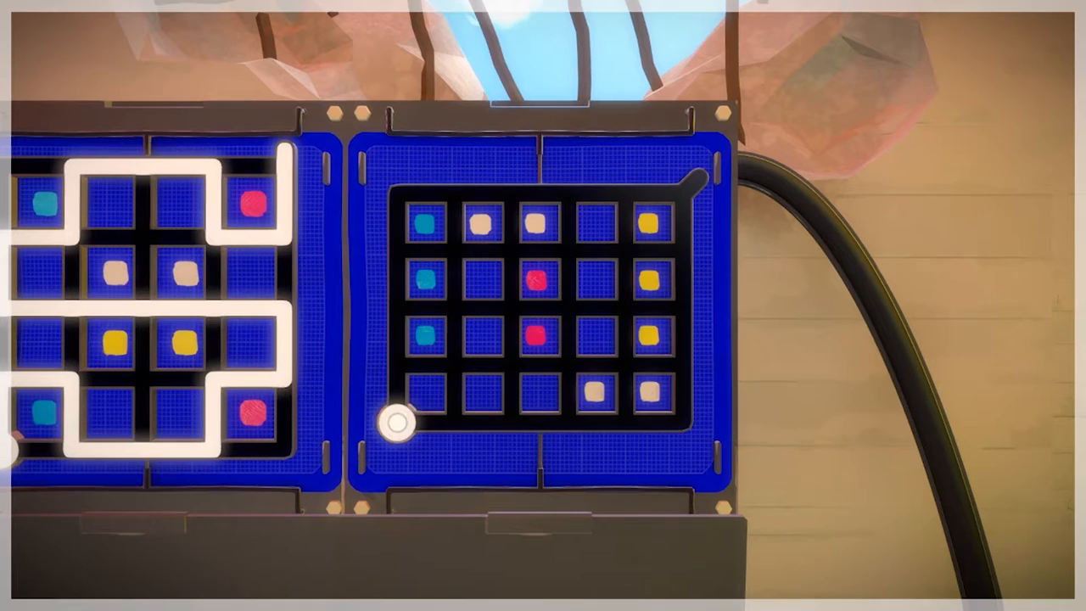
Trace a line from the start circle upward and right, dividing the coloured squares
drag(395, 428, 547, 195)
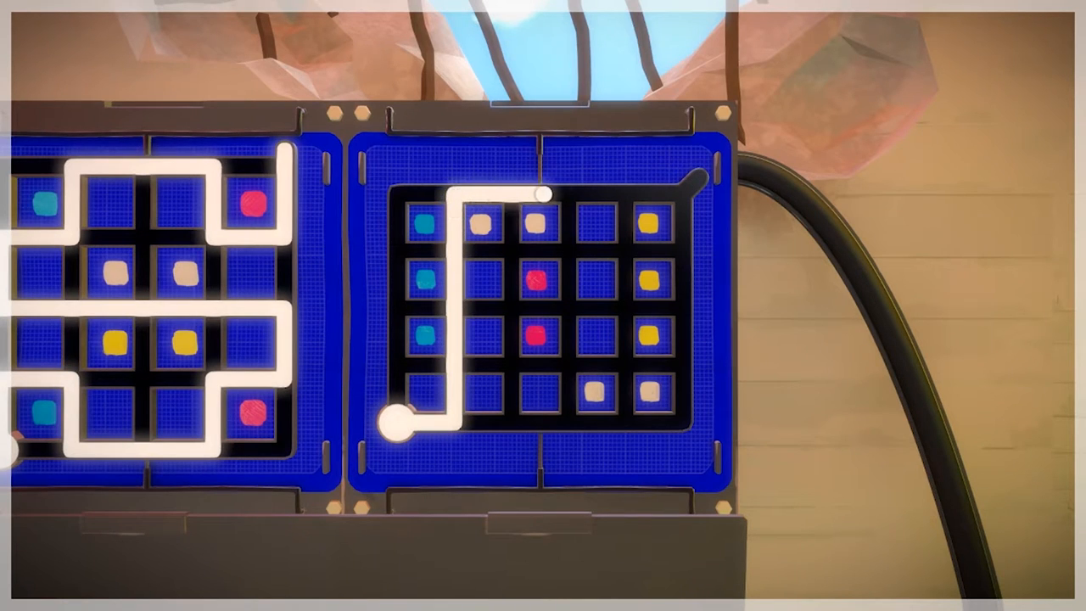